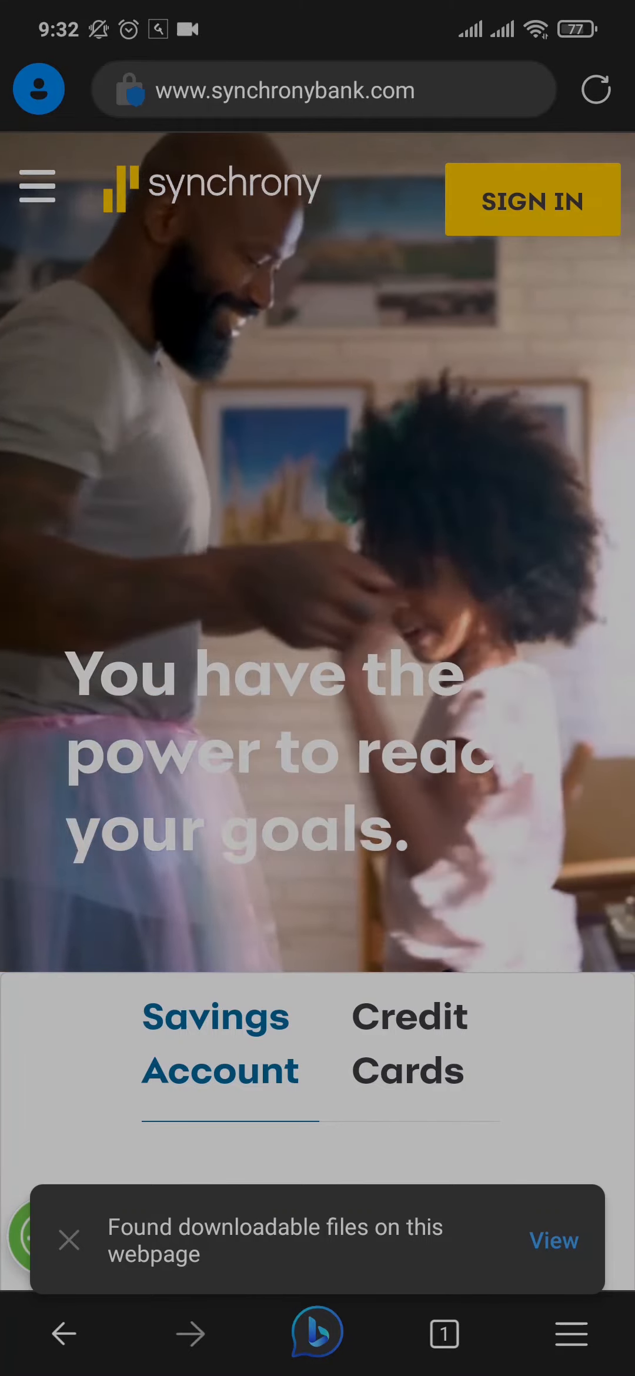
Reach the Synchrony Savings Accounts sign-in page from the homepage SIGN IN menu
click(532, 199)
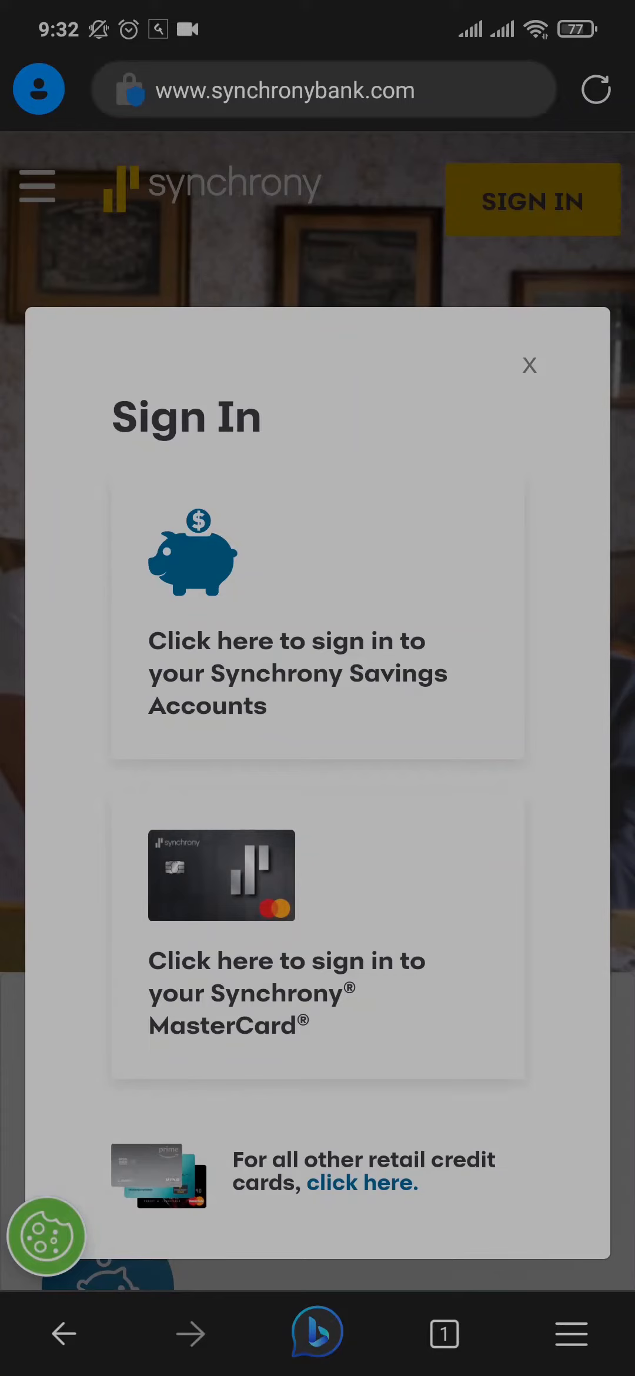
click(316, 629)
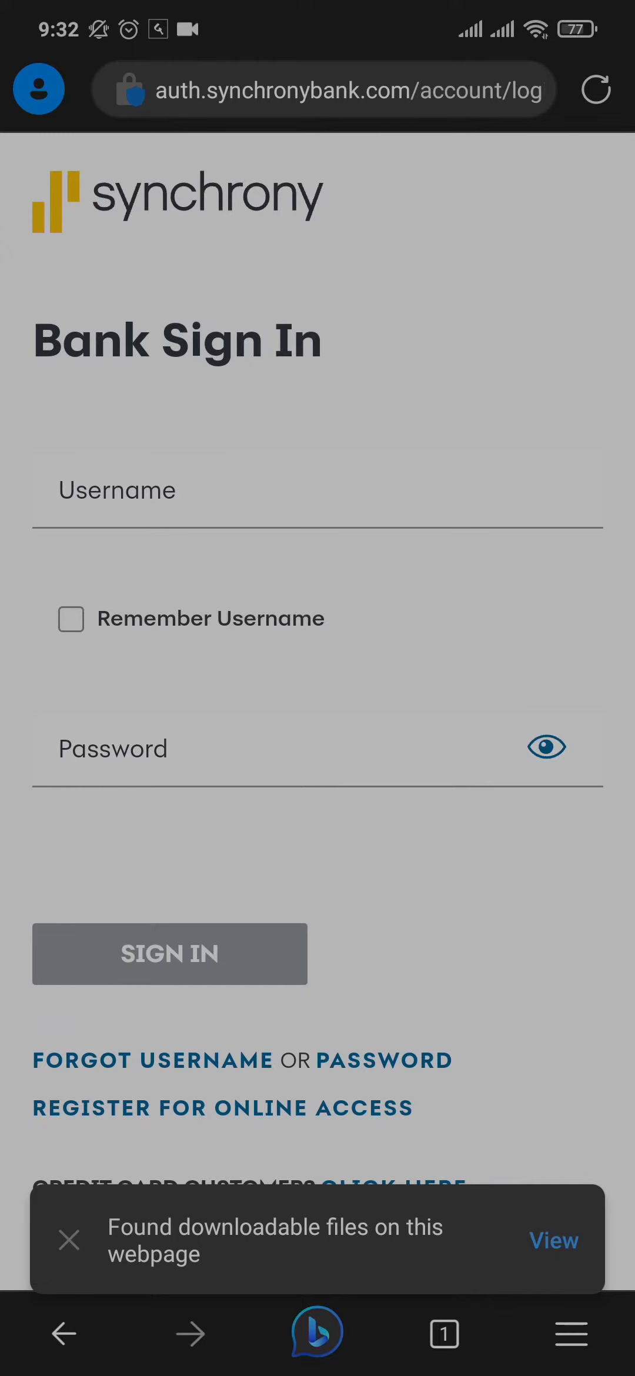
Reach the online-access registration form and focus the Social Security Number field
scroll(down, 3)
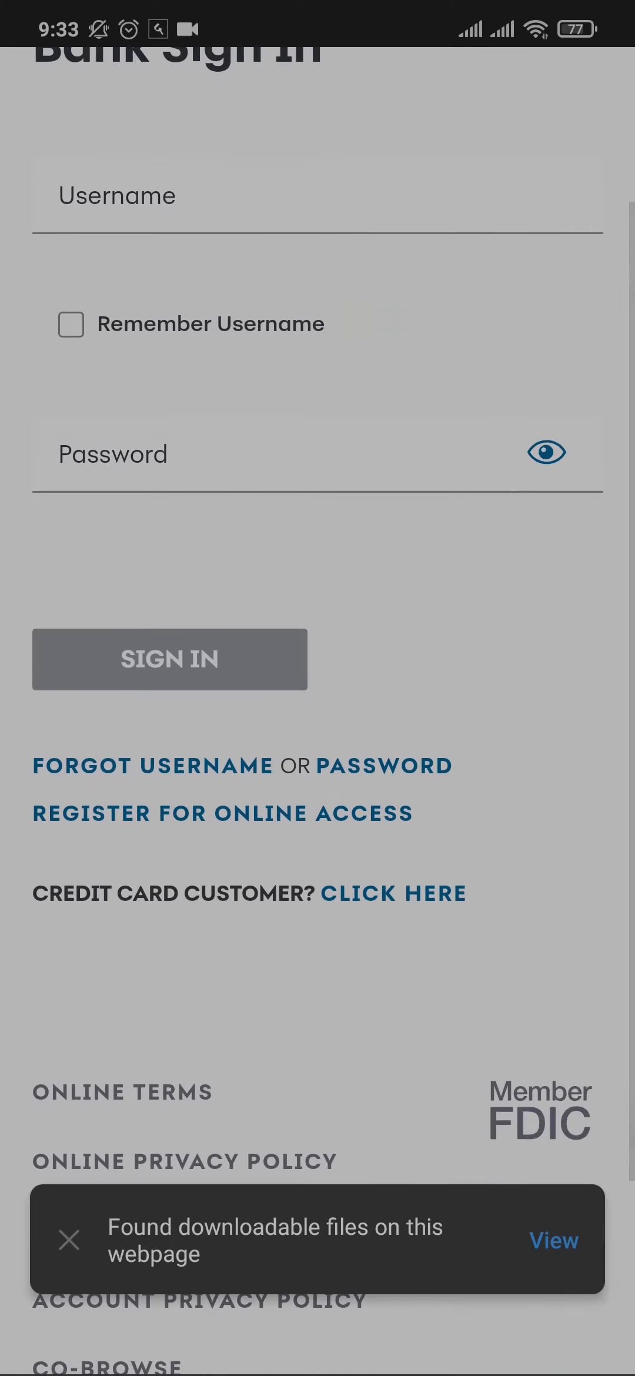
scroll(down, 3)
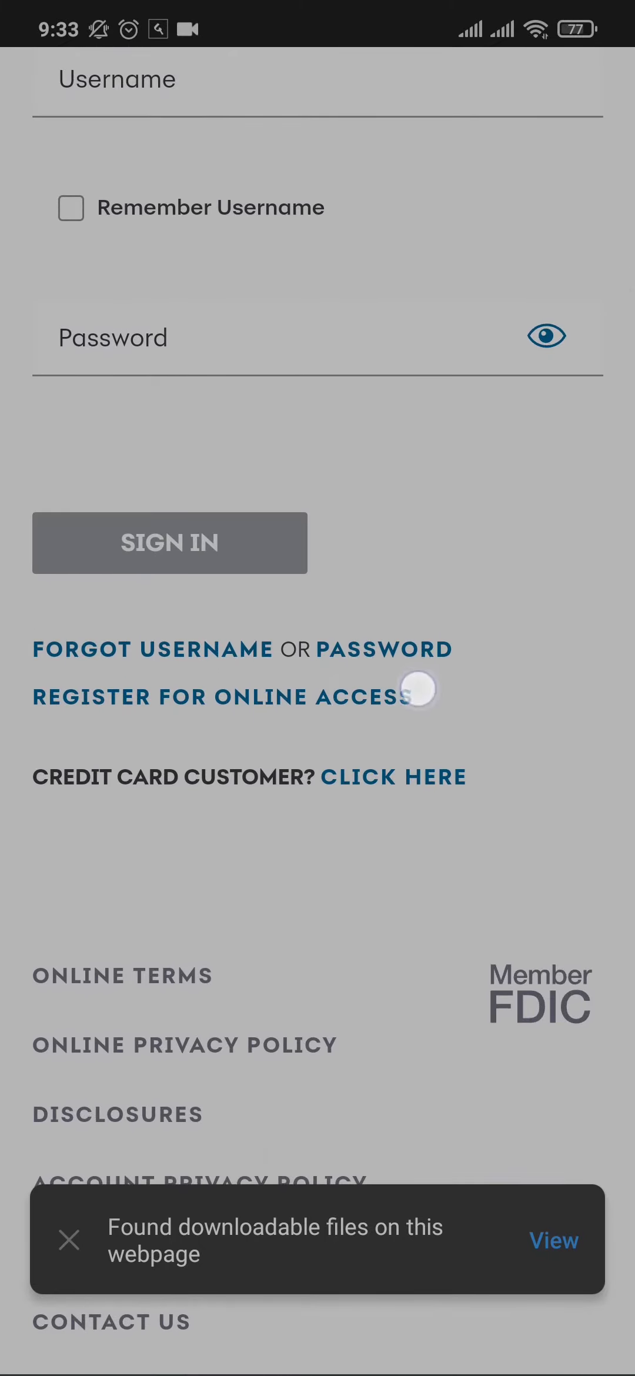
scroll(down, 3)
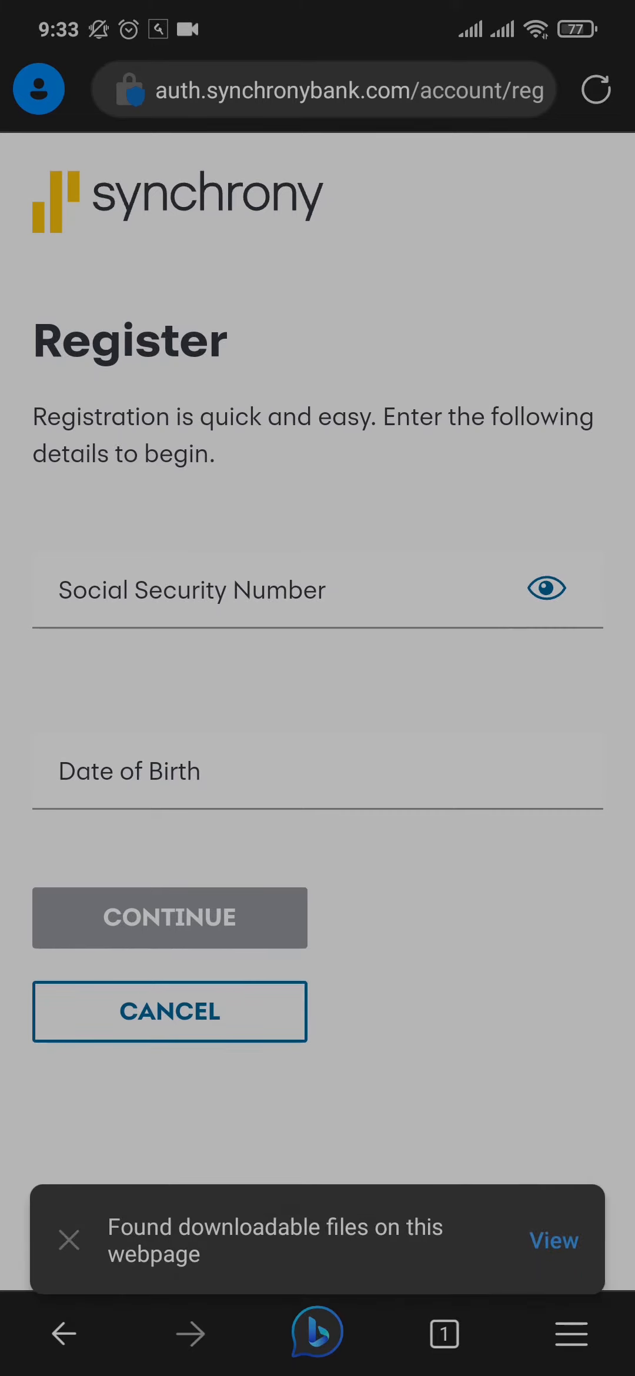
click(379, 581)
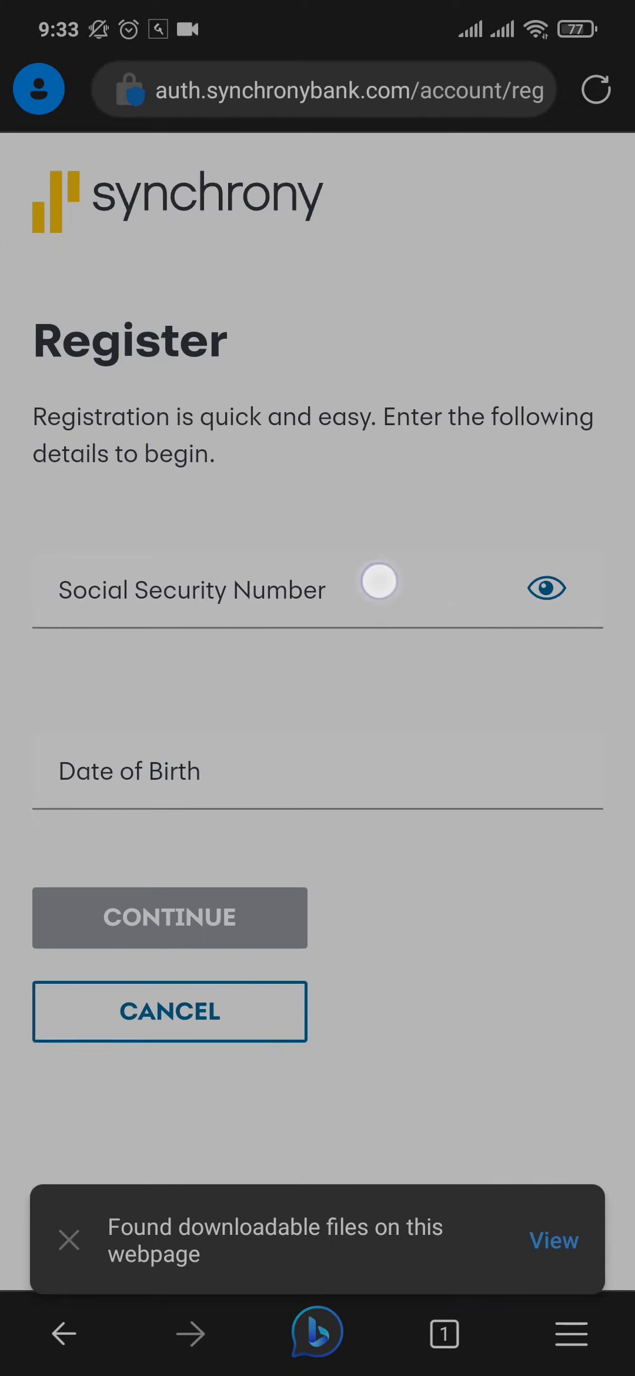
scroll(down, 3)
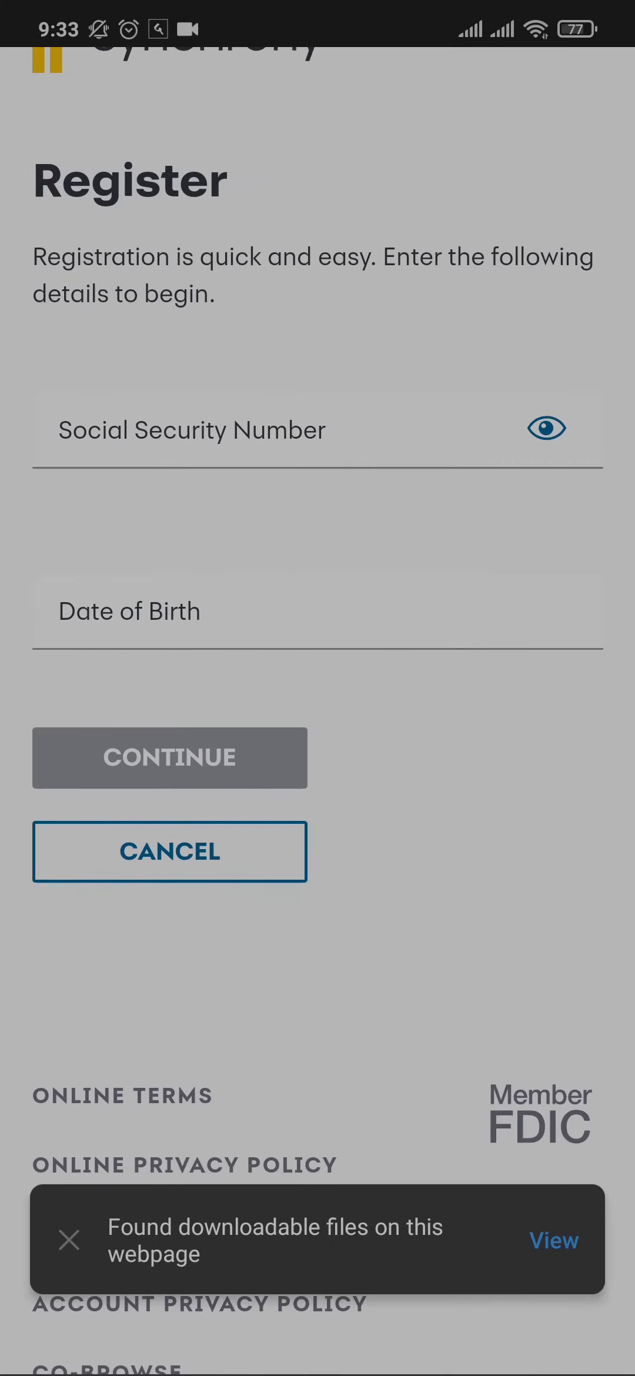